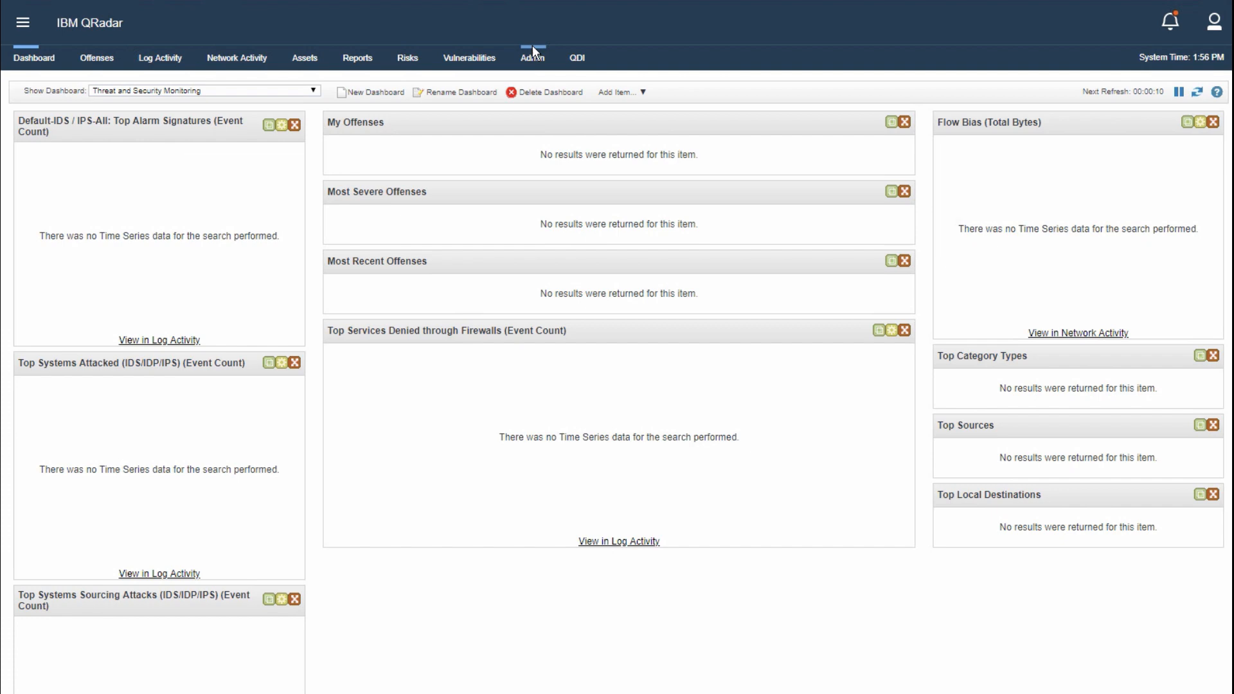
# From the Admin area, open System and License Management and select the qradar (console) host row.
pyautogui.click(532, 58)
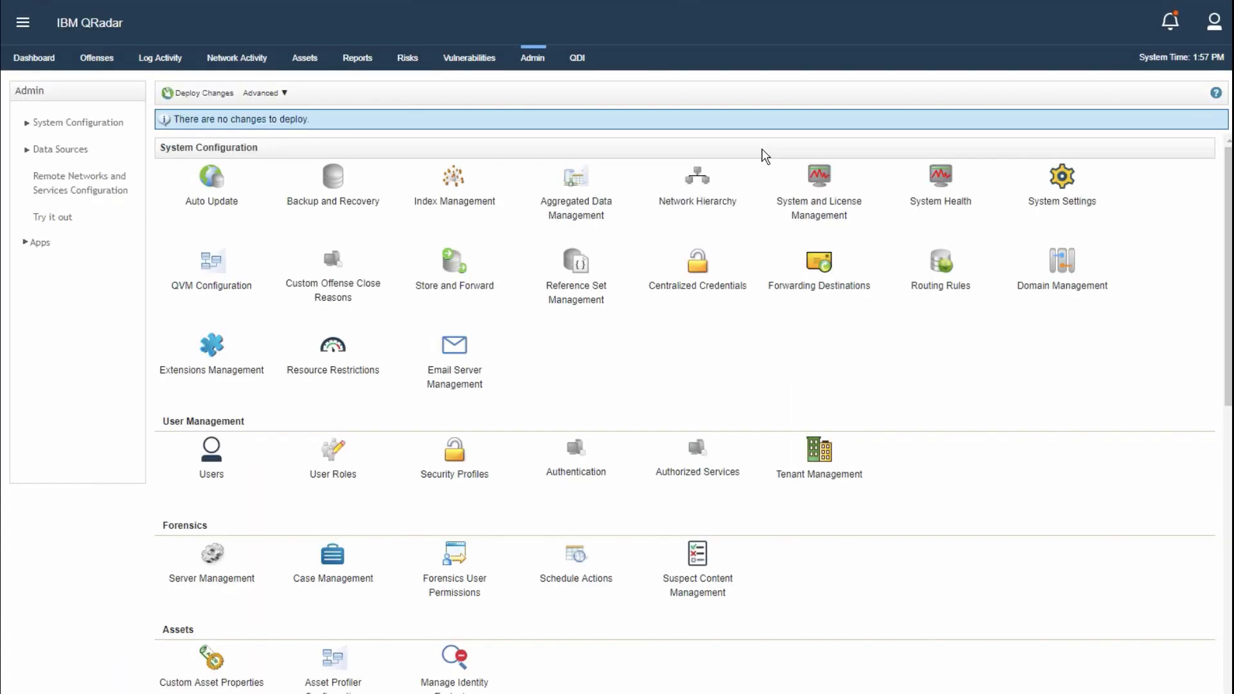
pyautogui.click(817, 181)
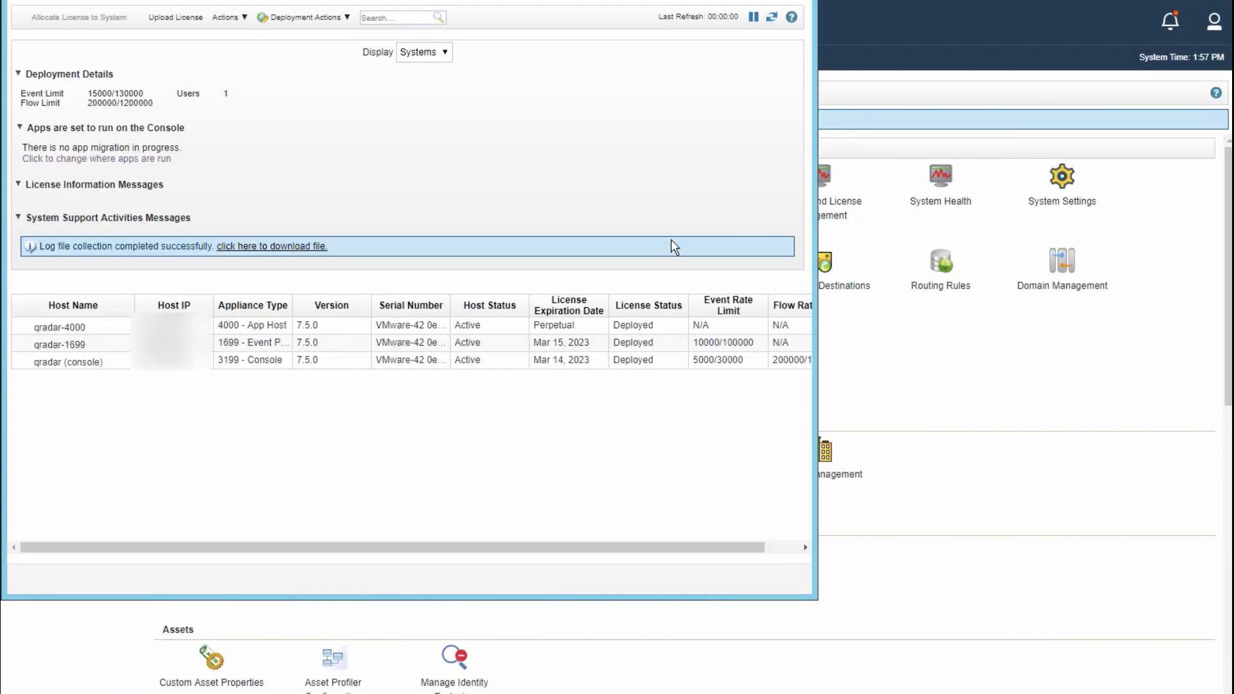
pyautogui.moveTo(454, 334)
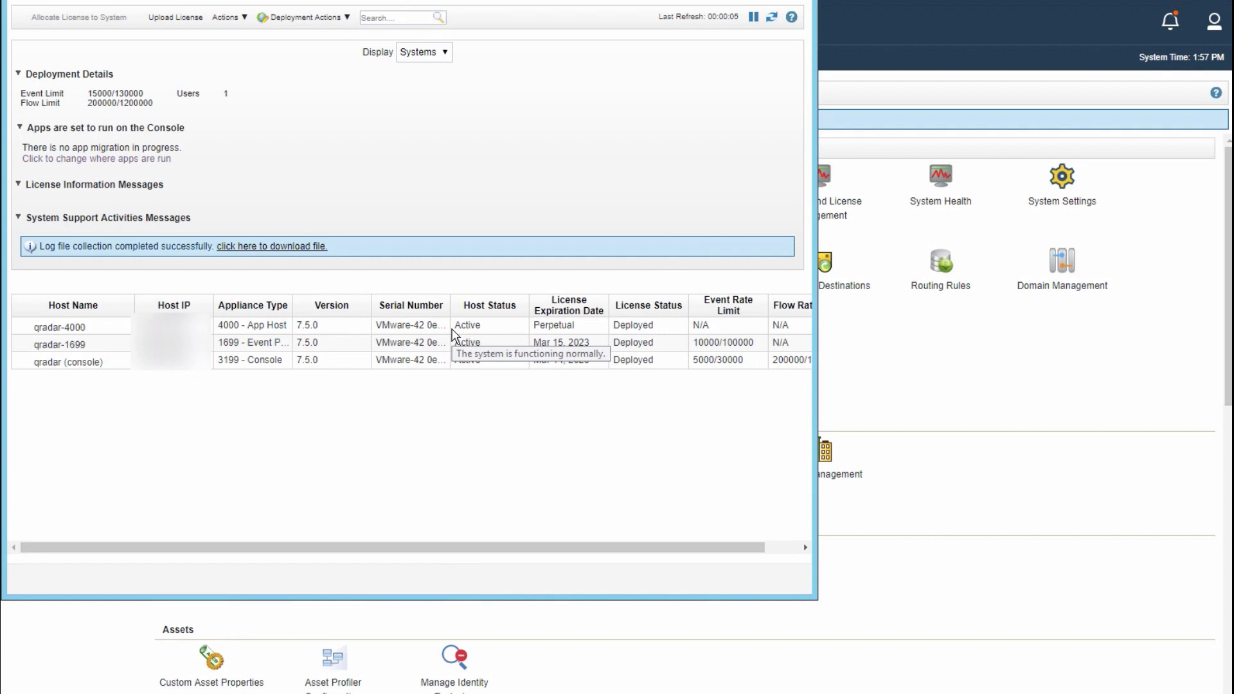
pyautogui.moveTo(449, 342)
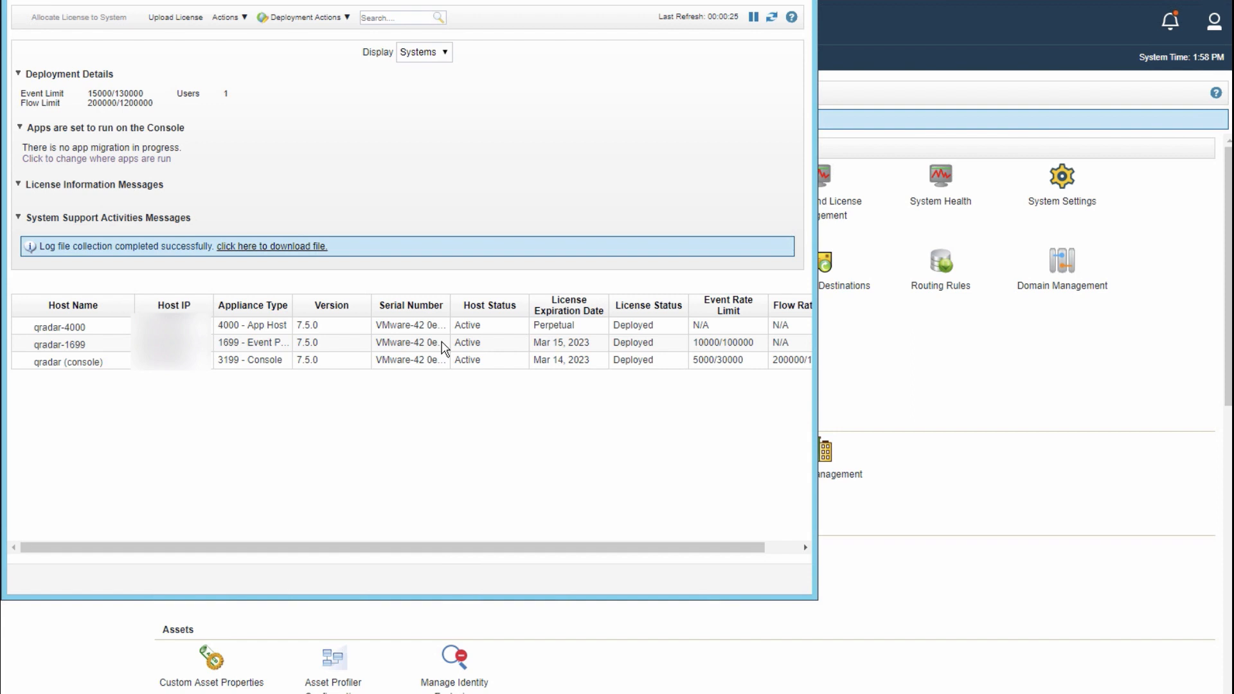
pyautogui.click(315, 361)
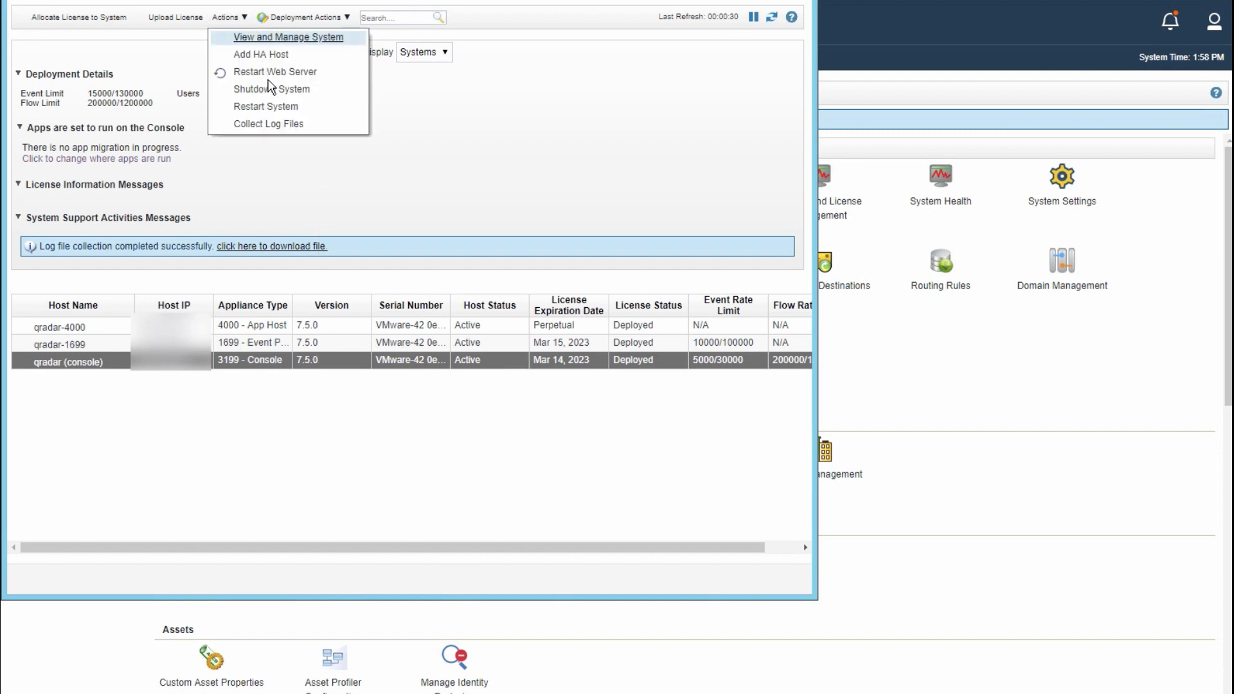
# Run Collect Log Files for the console with Advanced Options expanded and left at one-day defaults.
pyautogui.click(268, 123)
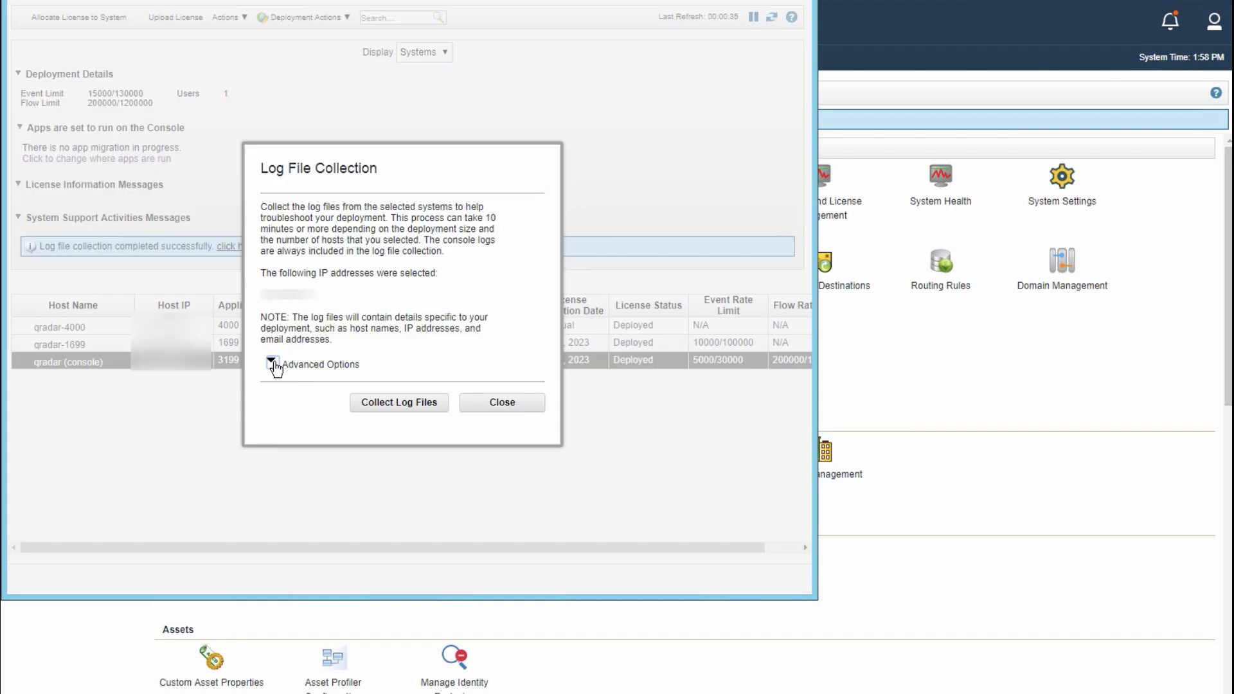
pyautogui.click(271, 364)
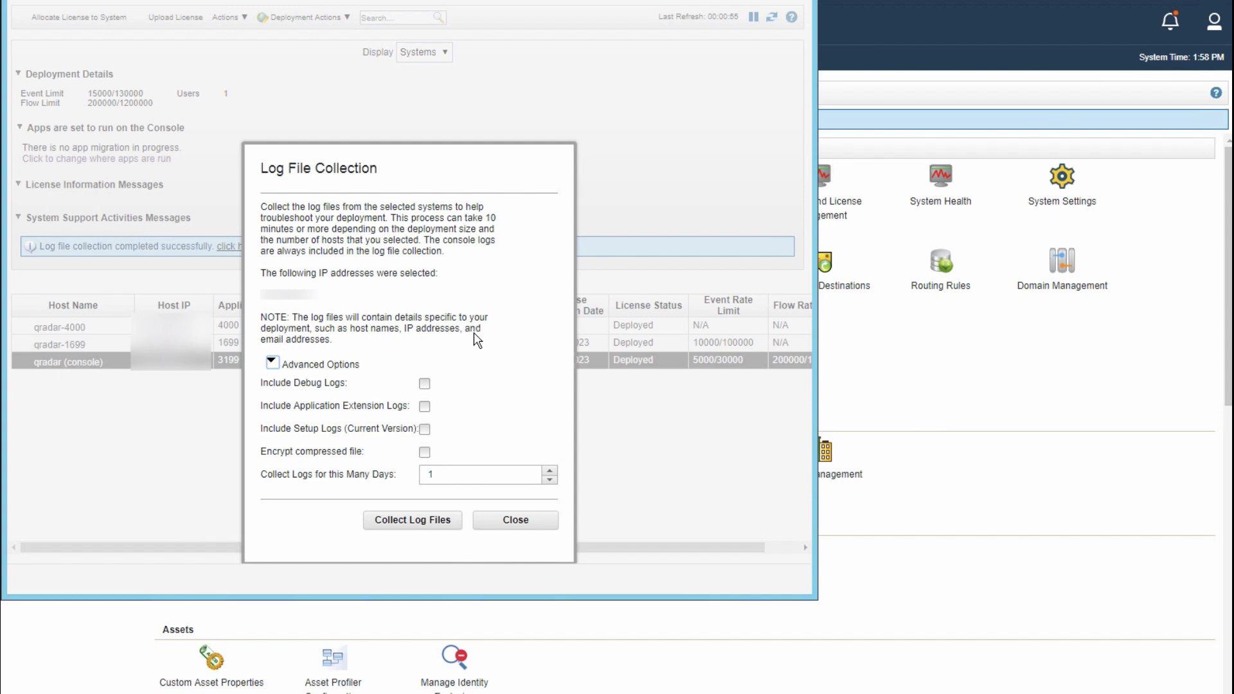
pyautogui.moveTo(485, 360)
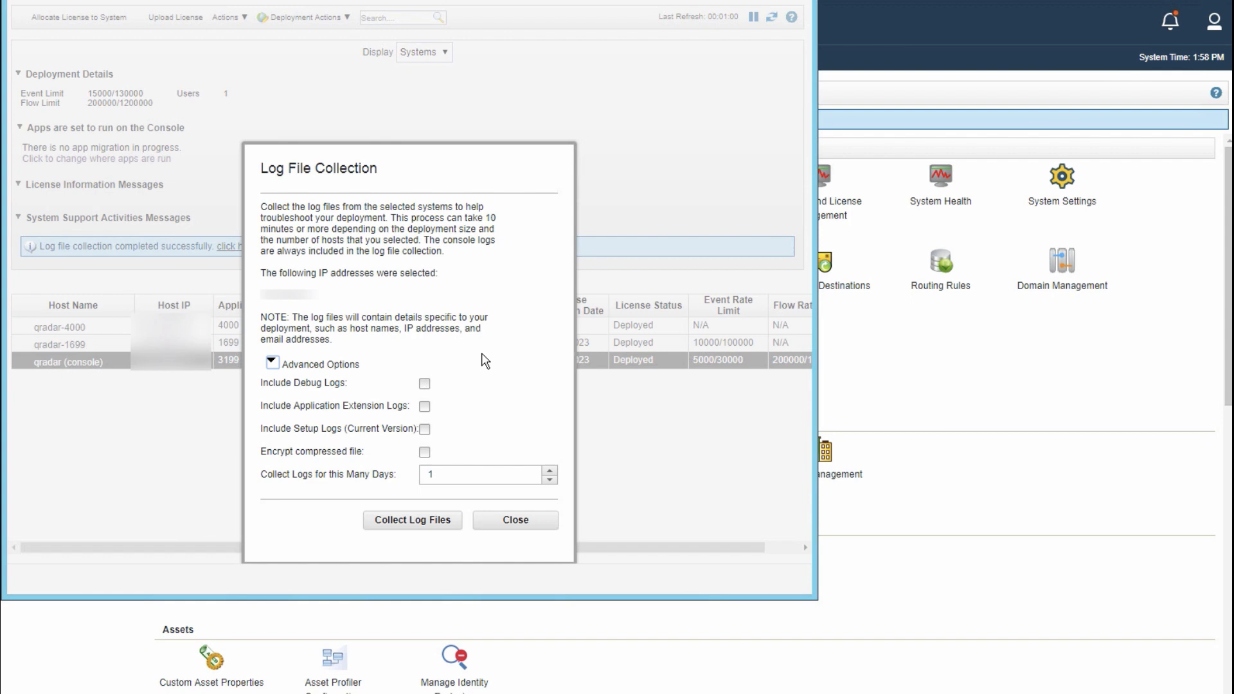
pyautogui.moveTo(482, 363)
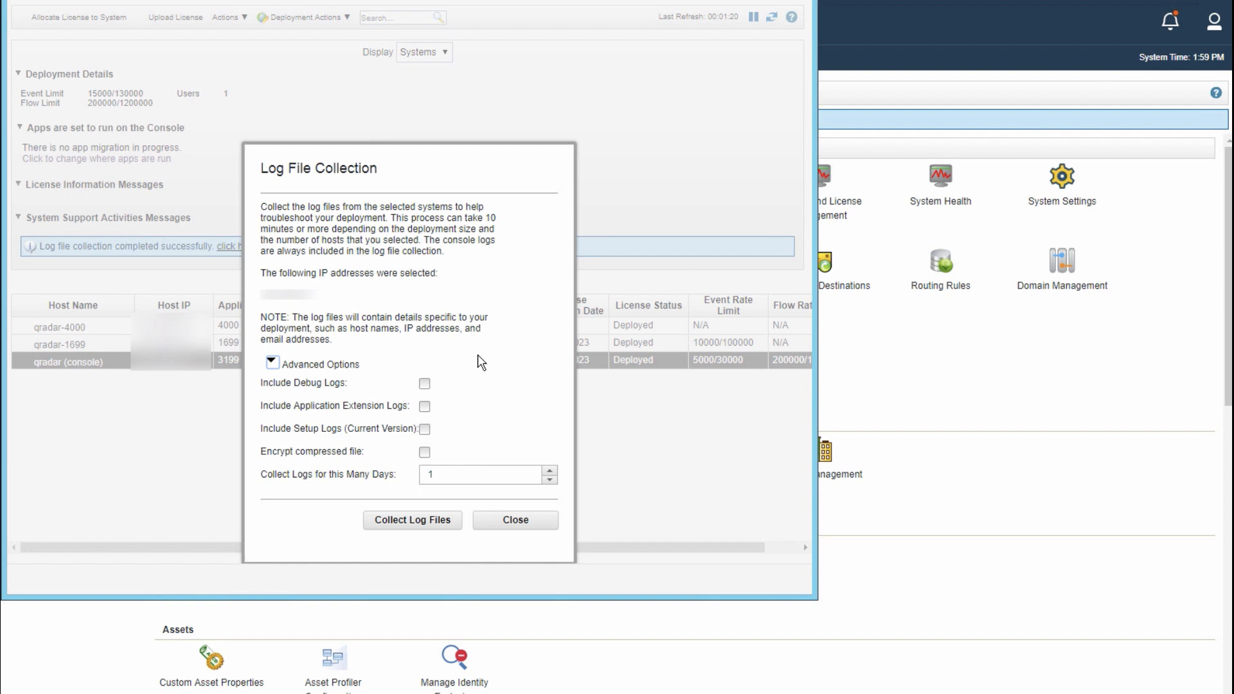
pyautogui.moveTo(307, 440)
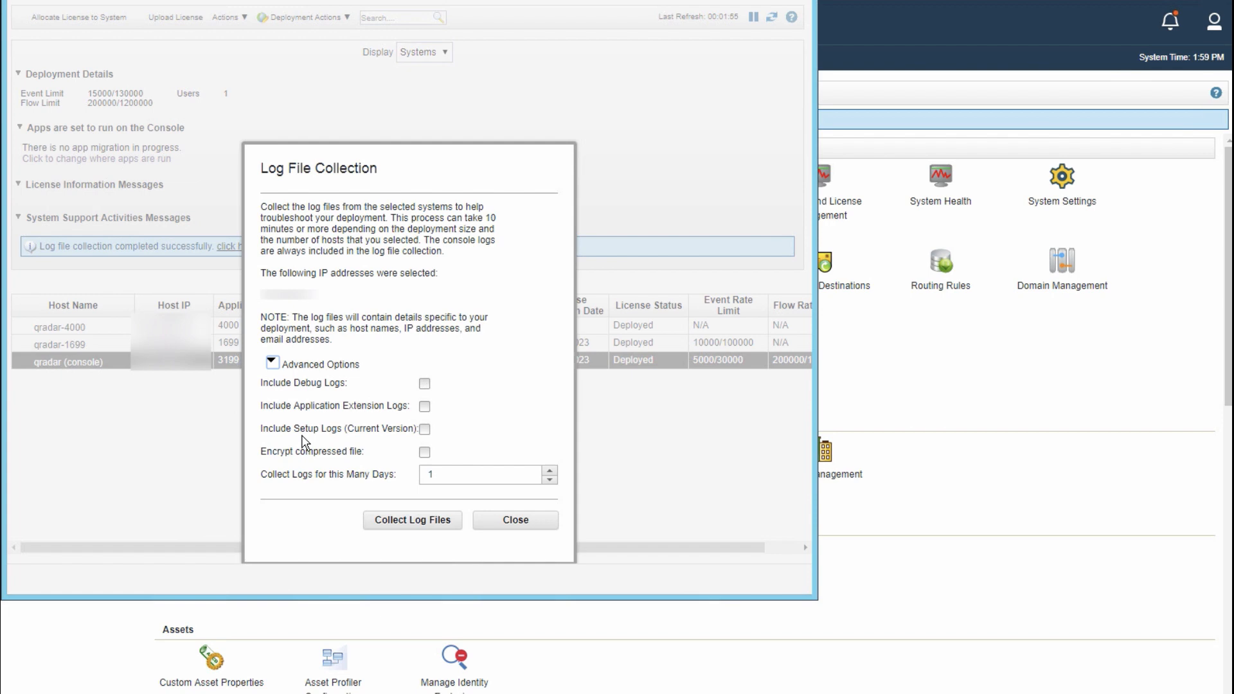
pyautogui.moveTo(304, 444)
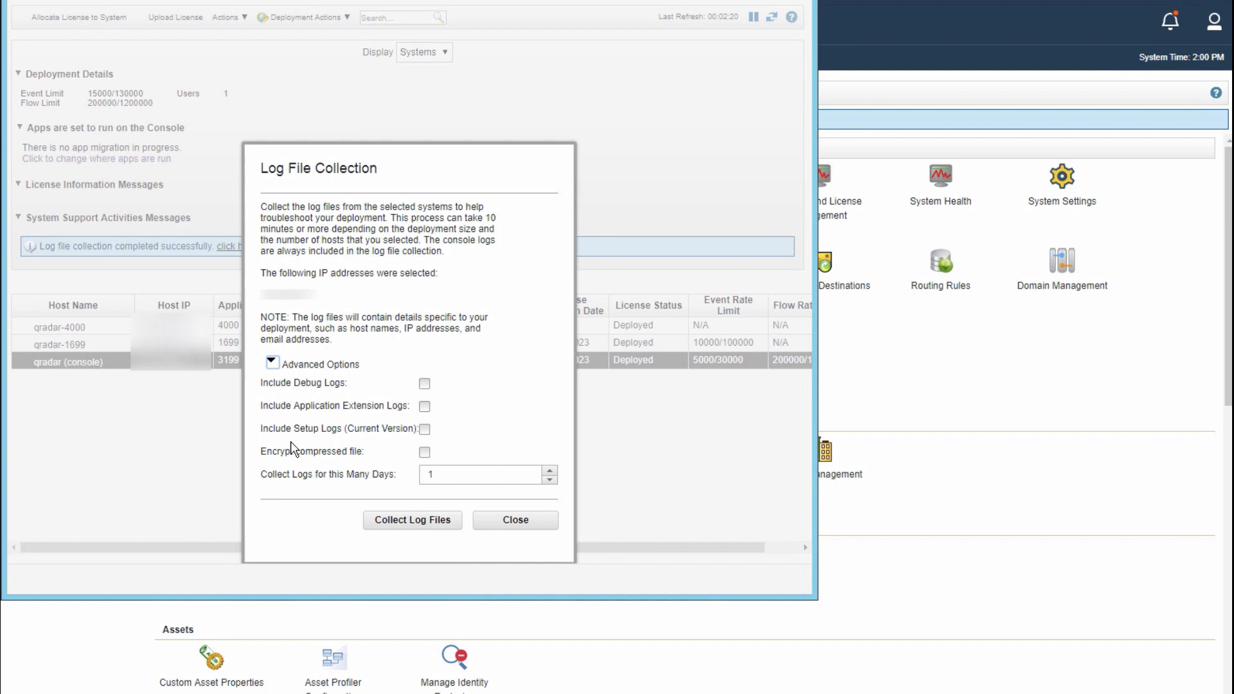
pyautogui.moveTo(293, 451)
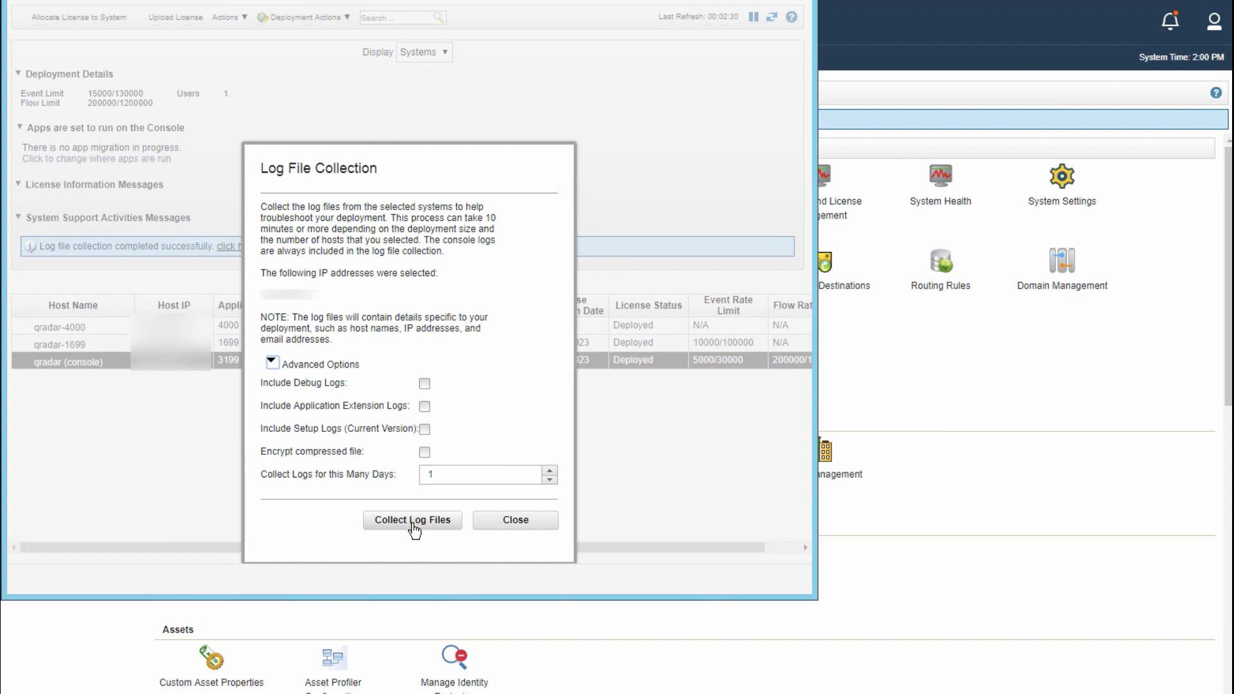
pyautogui.click(514, 519)
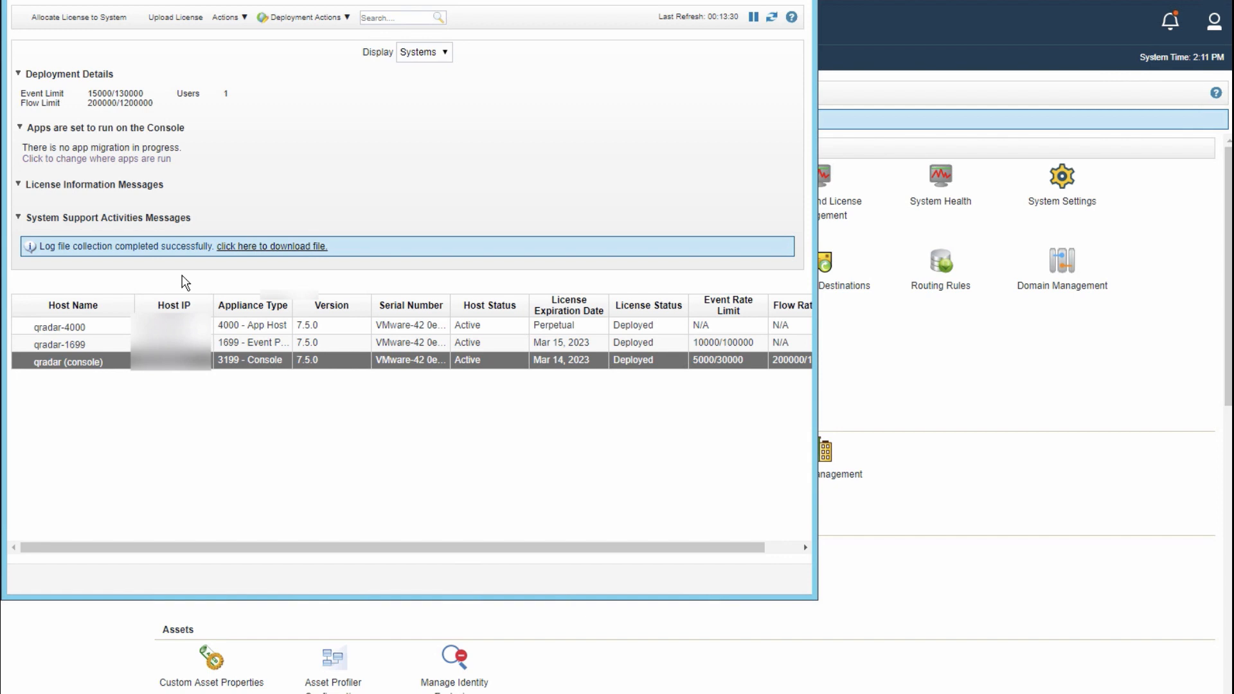
pyautogui.moveTo(285, 253)
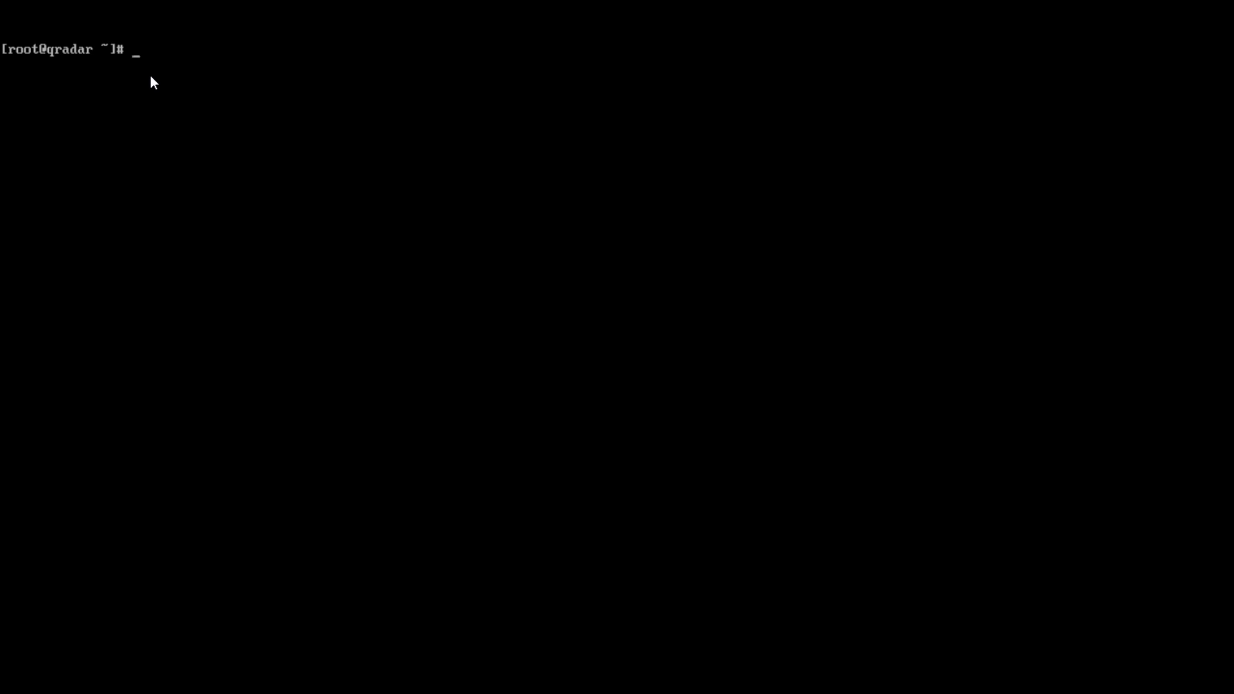
# Run /opt/qradar/support/get_logs.sh -h to show the script's usage help.
pyautogui.write('/opt')
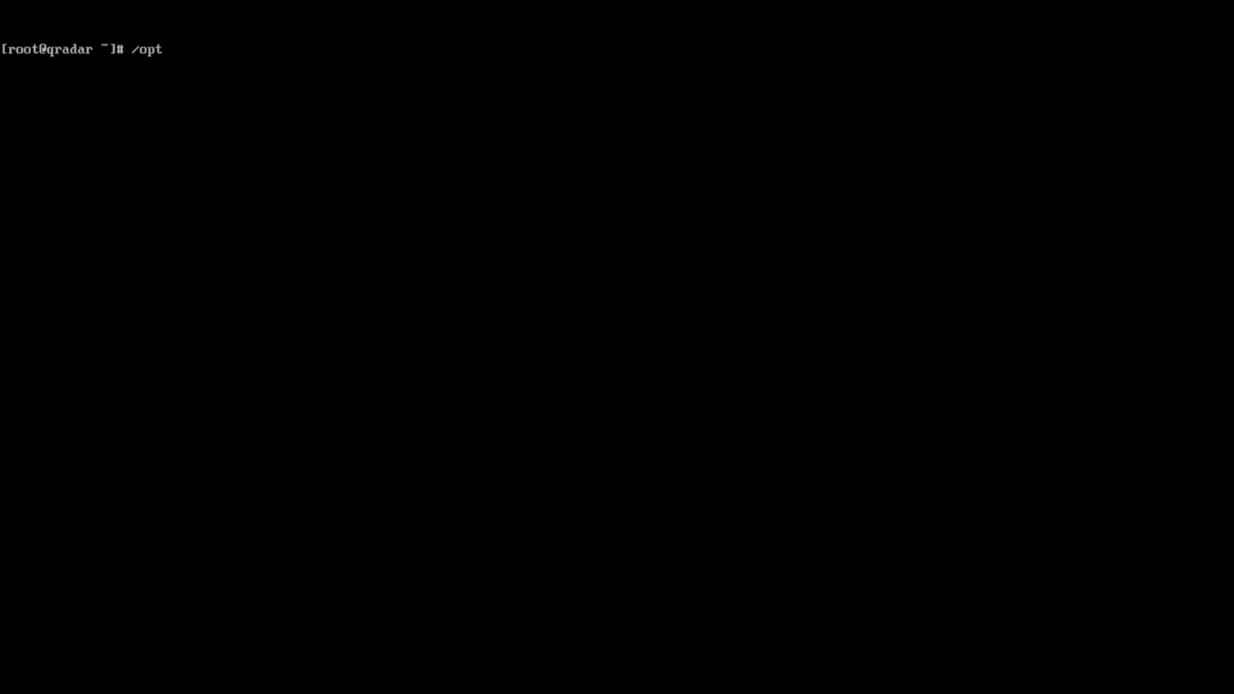
pyautogui.write('/qradar/')
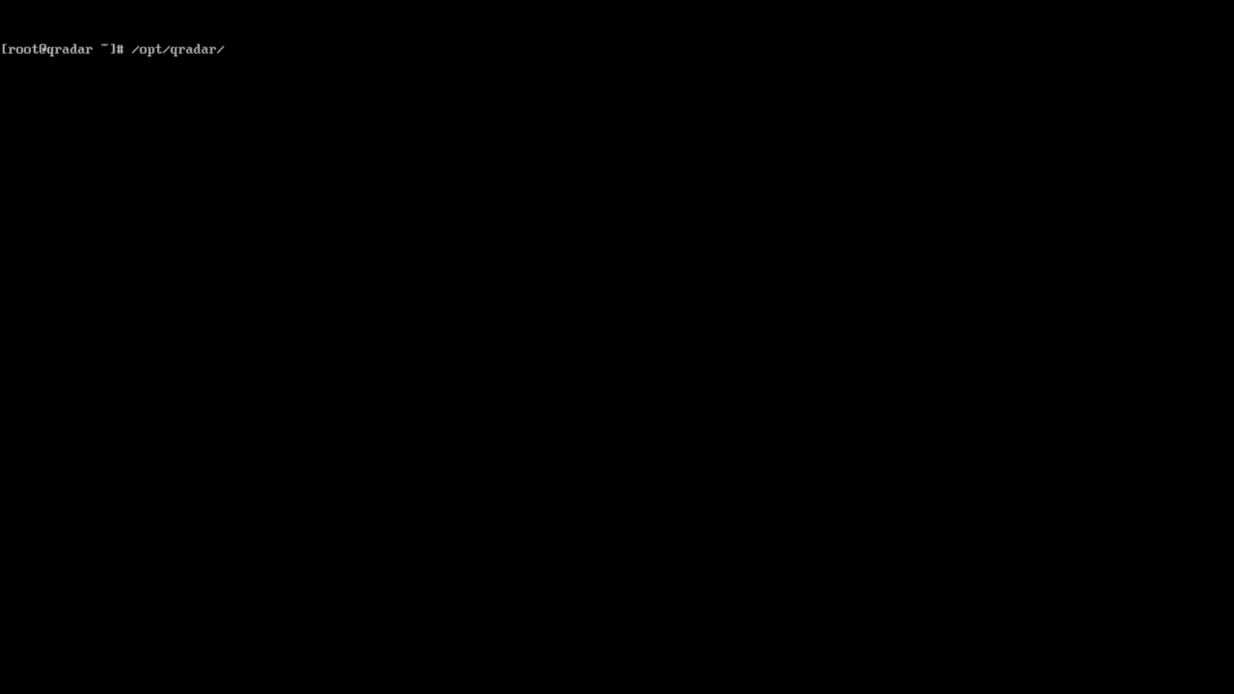
pyautogui.write('support/ge')
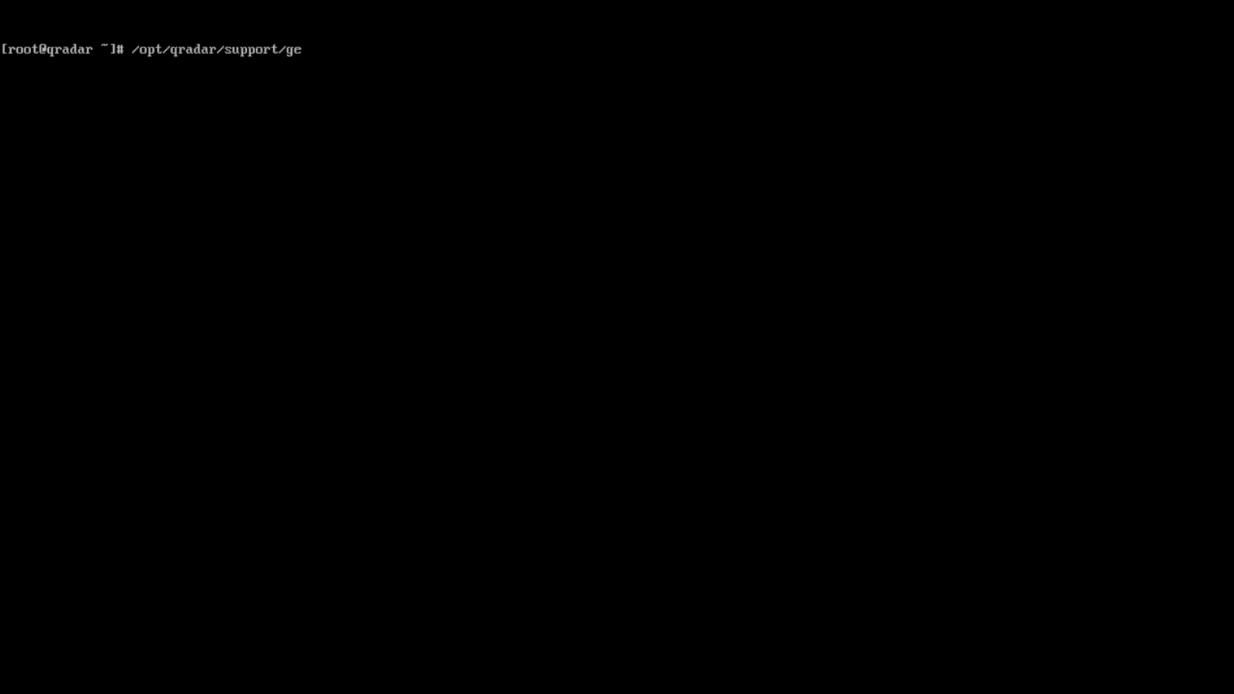
pyautogui.write('t_logs.')
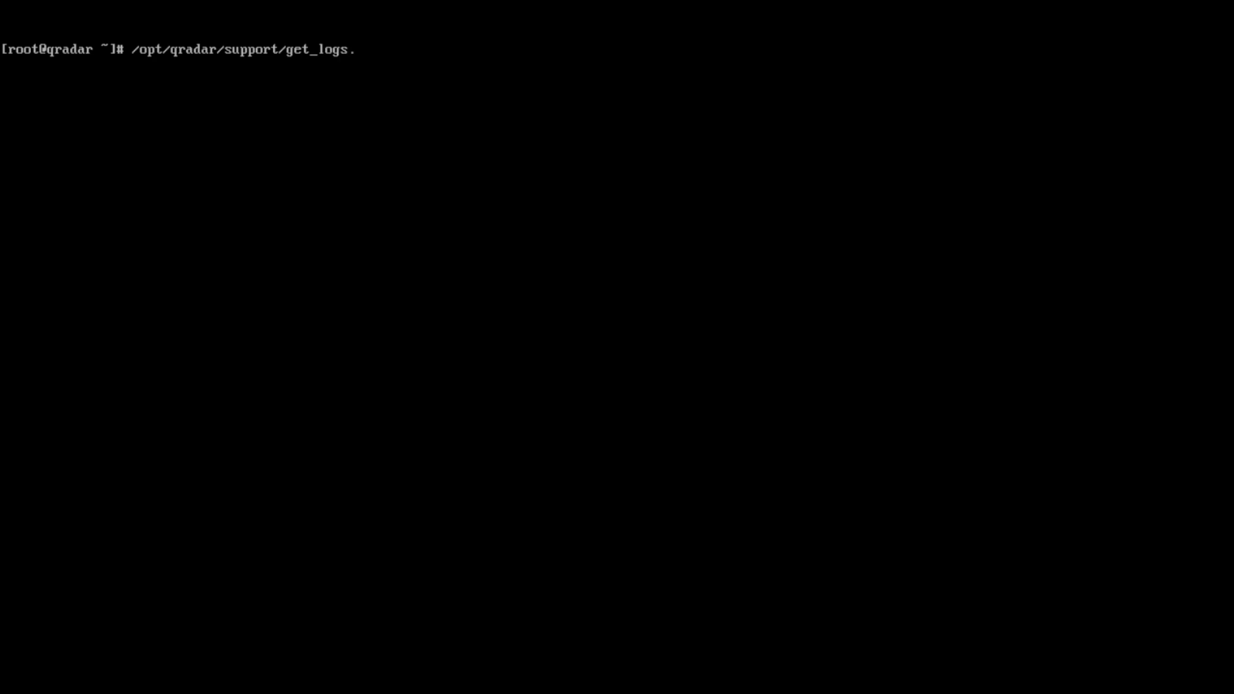
pyautogui.write('sh -h')
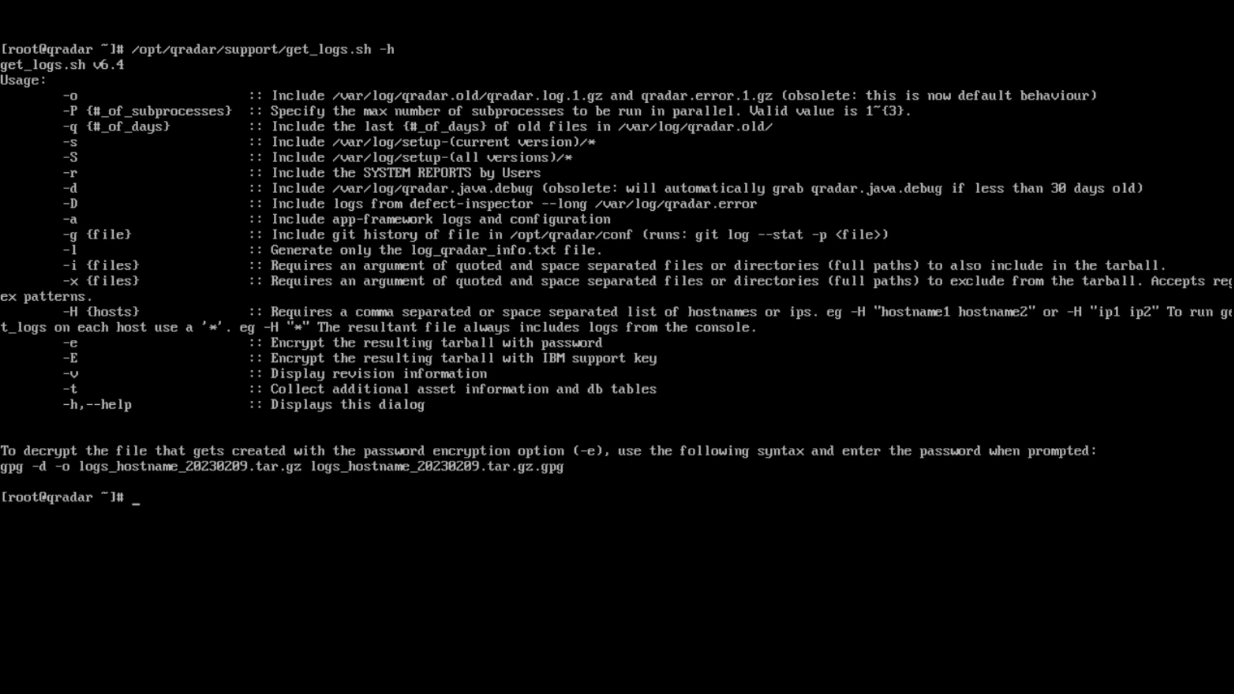
# Enter /opt/qradar/support/get_logs.sh again at the root prompt to start another run.
pyautogui.write('/opt/qradar/support/get_logs.sh')
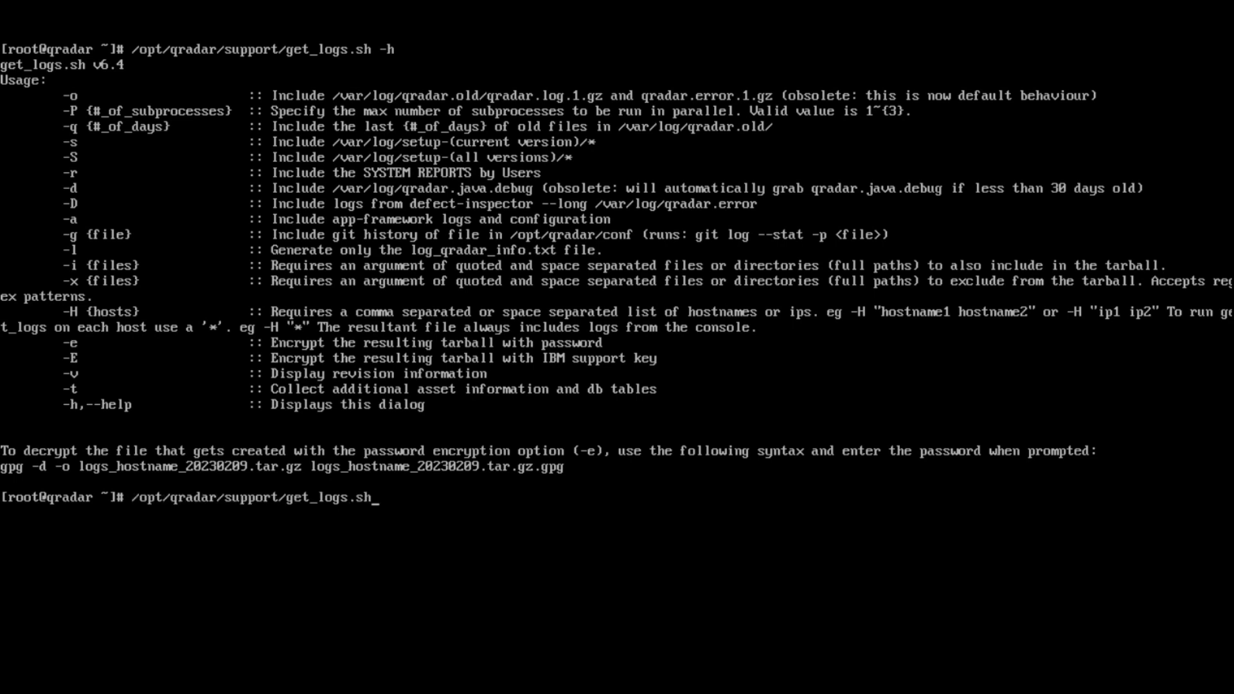